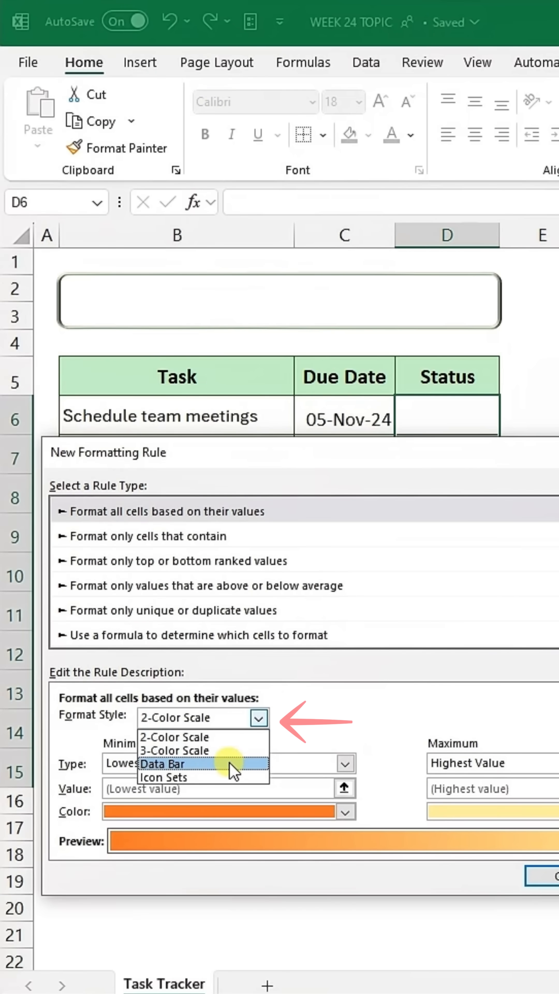
Make Status an icon-only Icon Sets rule: check at Number 1, X below Number 0.5
click(171, 765)
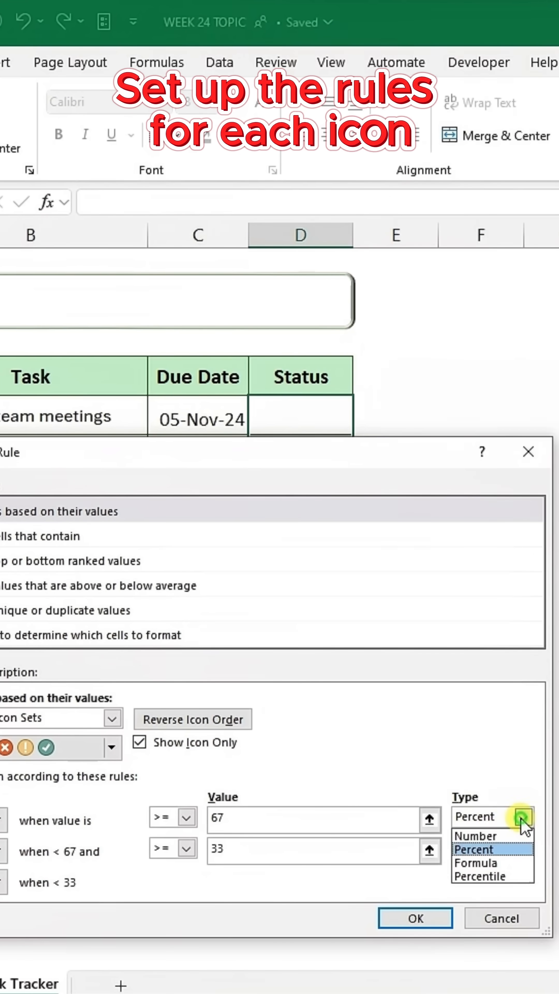
click(474, 836)
text(0)
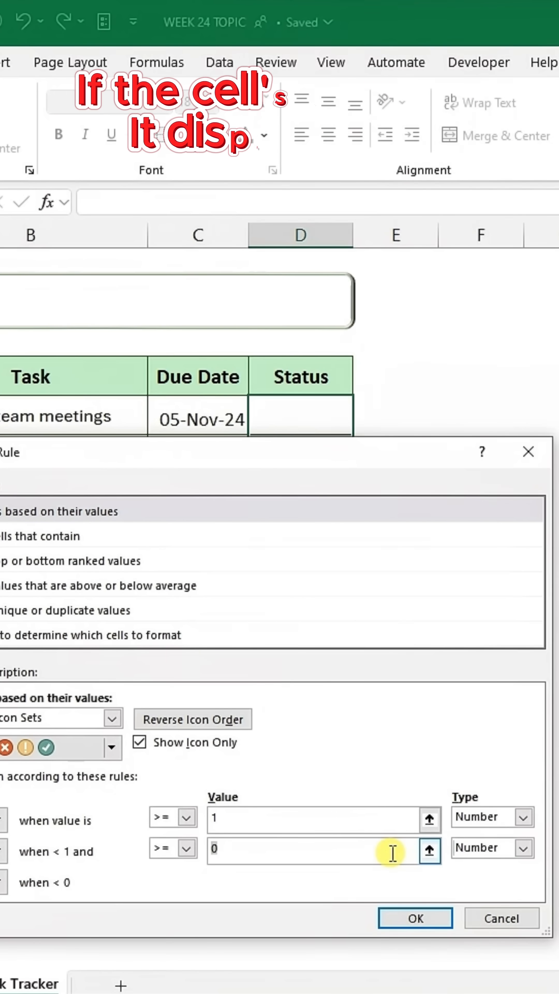
click(188, 851)
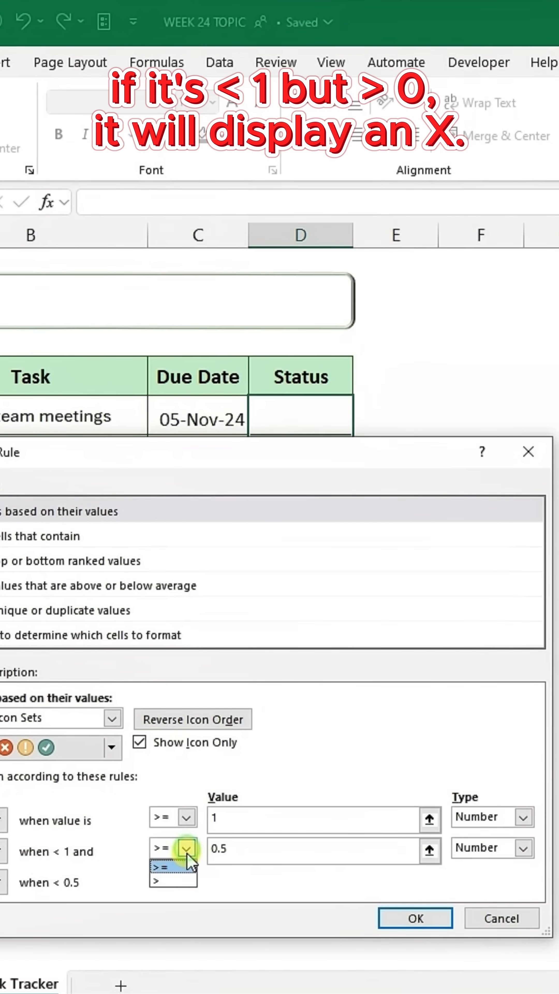
click(414, 919)
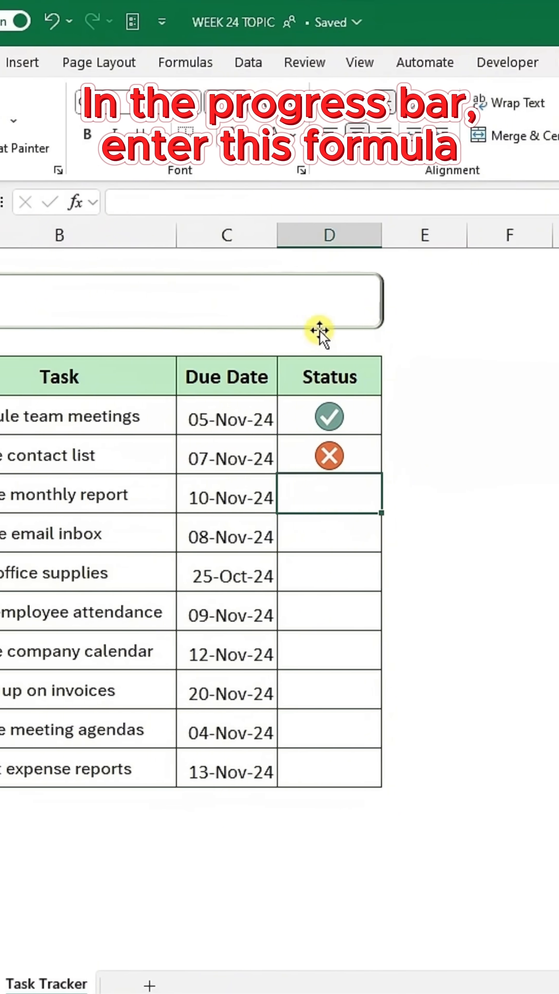
Enter =SUM(D6:D15/ROWS(D6:D15)) in merged cell B2 so the progress box shows 10%
text(=SUM(D6:D15)
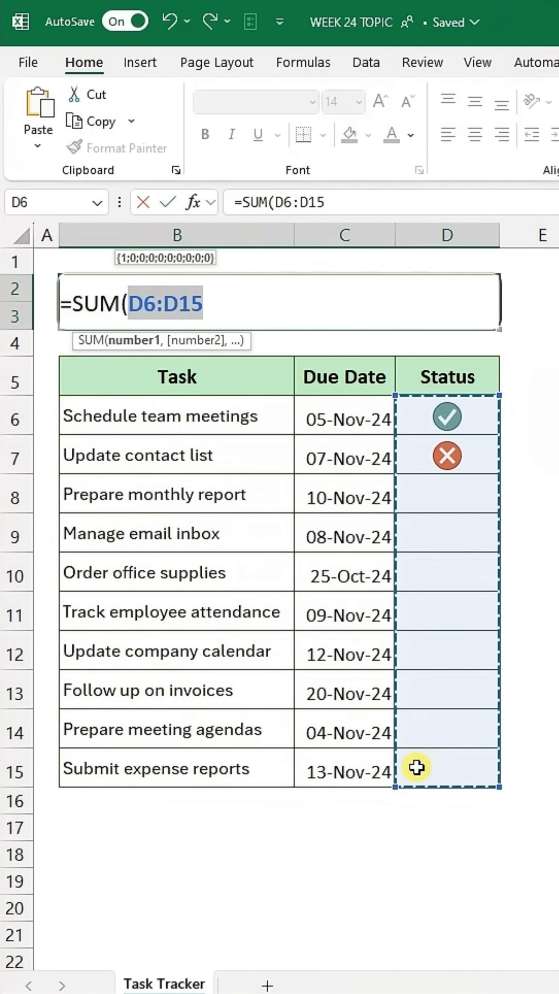
text(/ROWS)
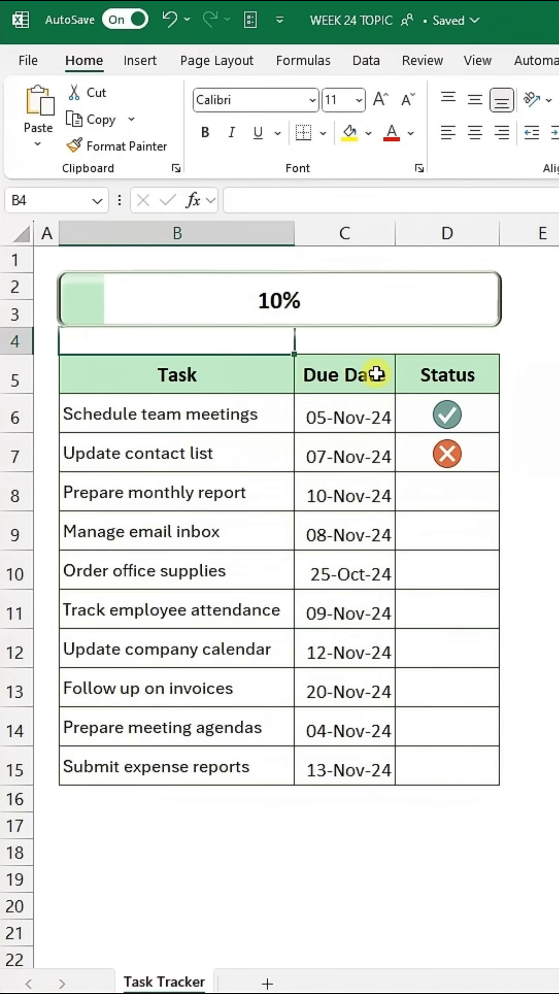
Create a Data Bar rule for the progress cell with Number minimum 0 and maximum 1
click(191, 149)
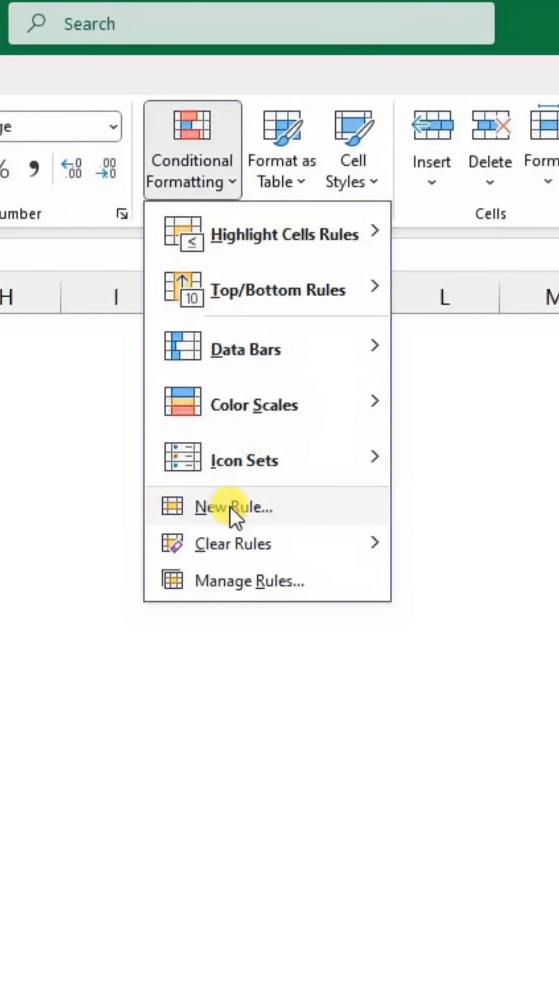
click(235, 508)
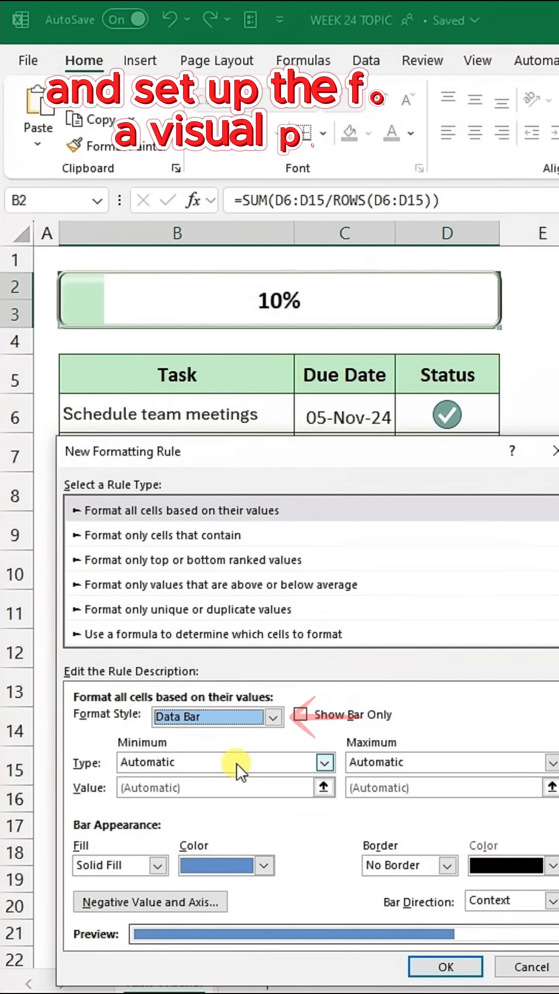
click(548, 762)
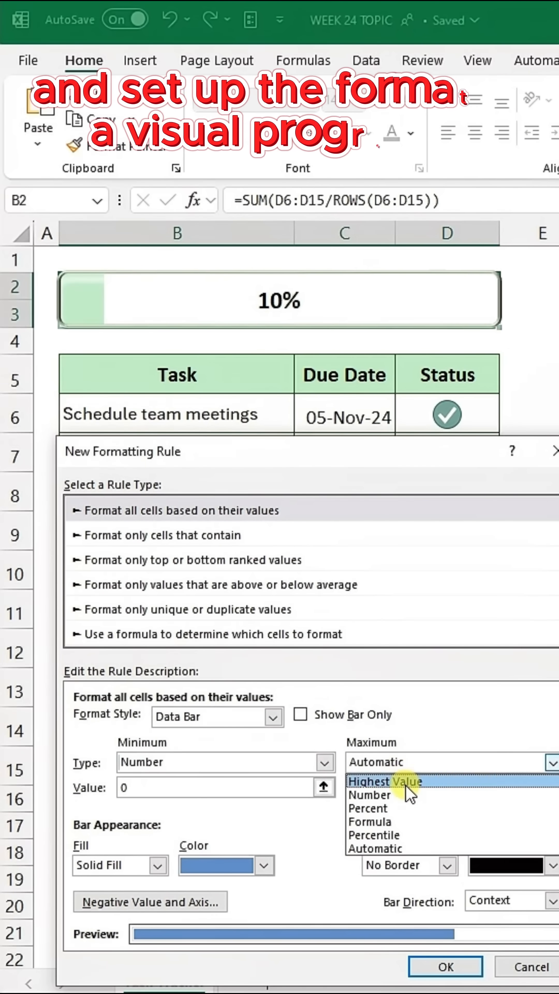
click(265, 866)
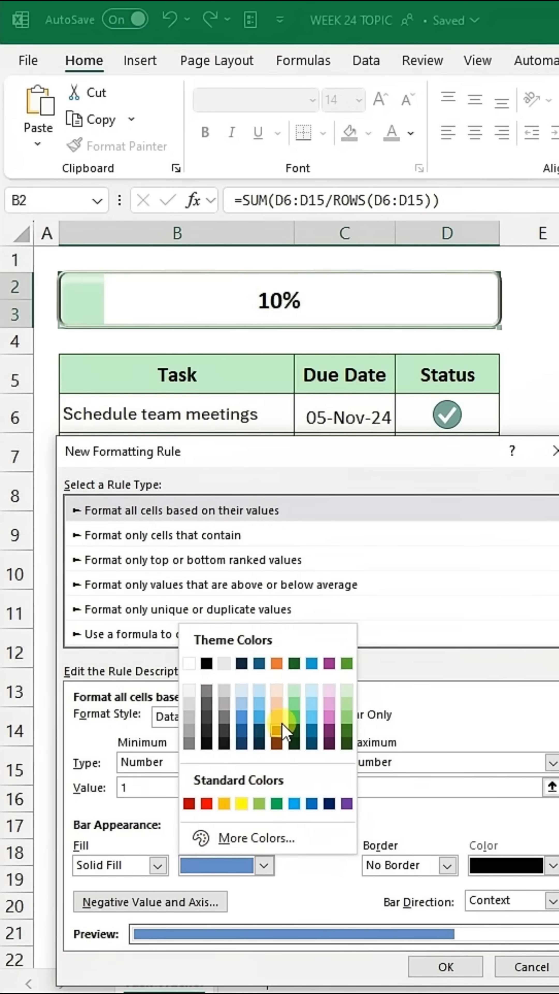